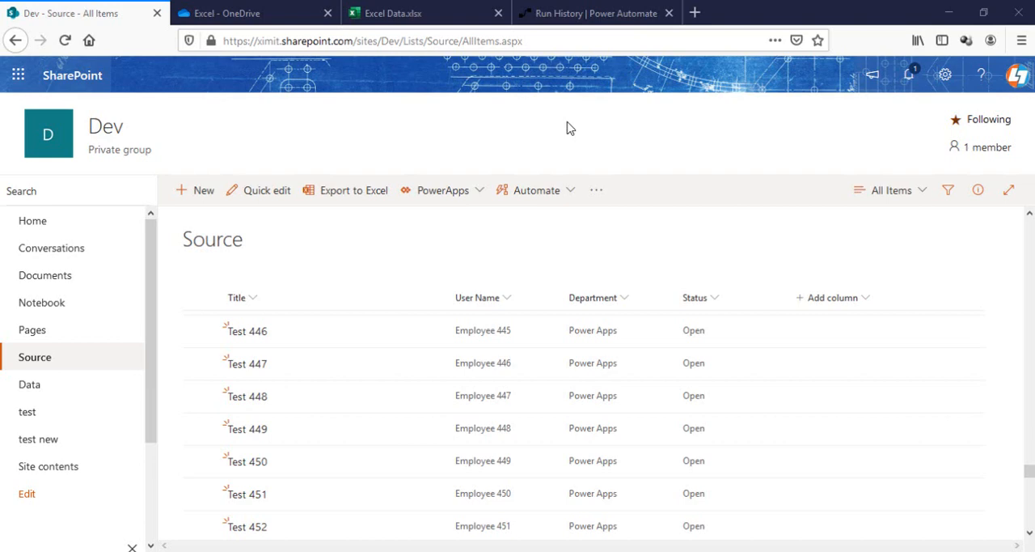
mouse_move(555, 128)
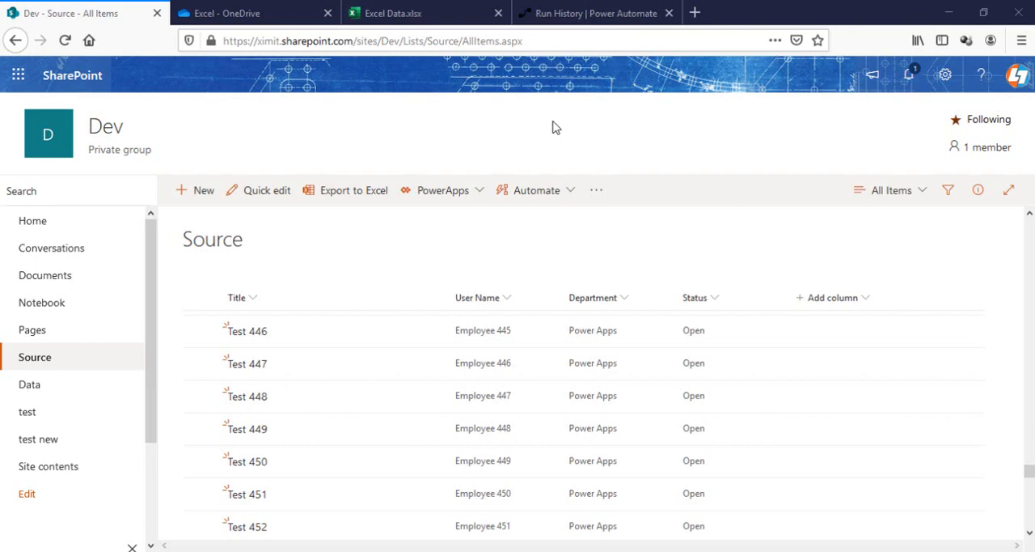
mouse_move(550, 130)
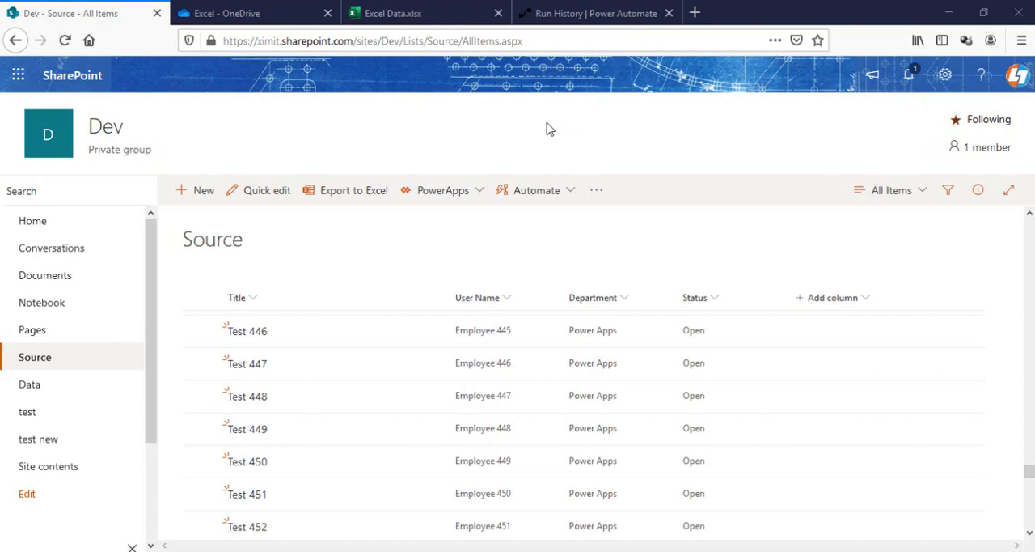
mouse_move(550, 133)
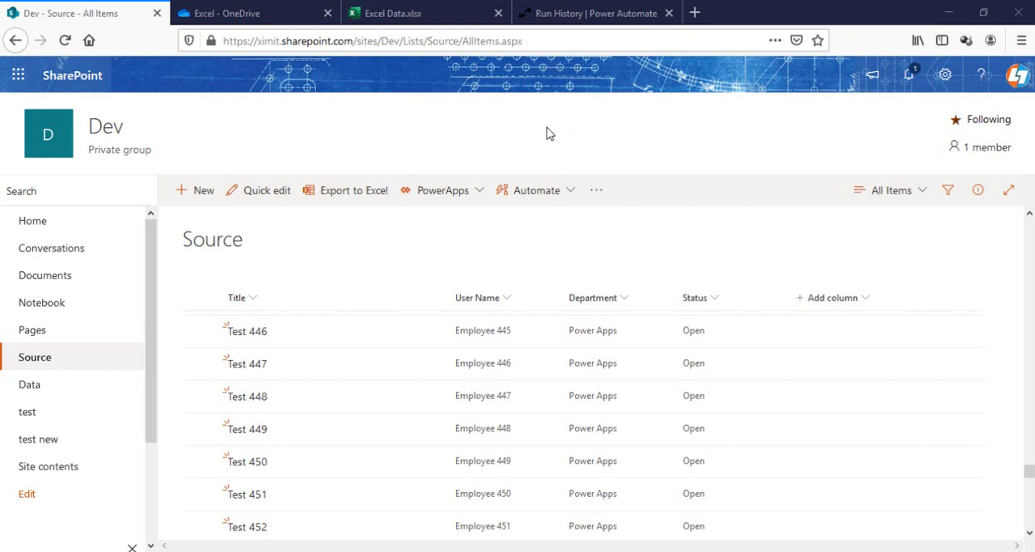
mouse_move(547, 136)
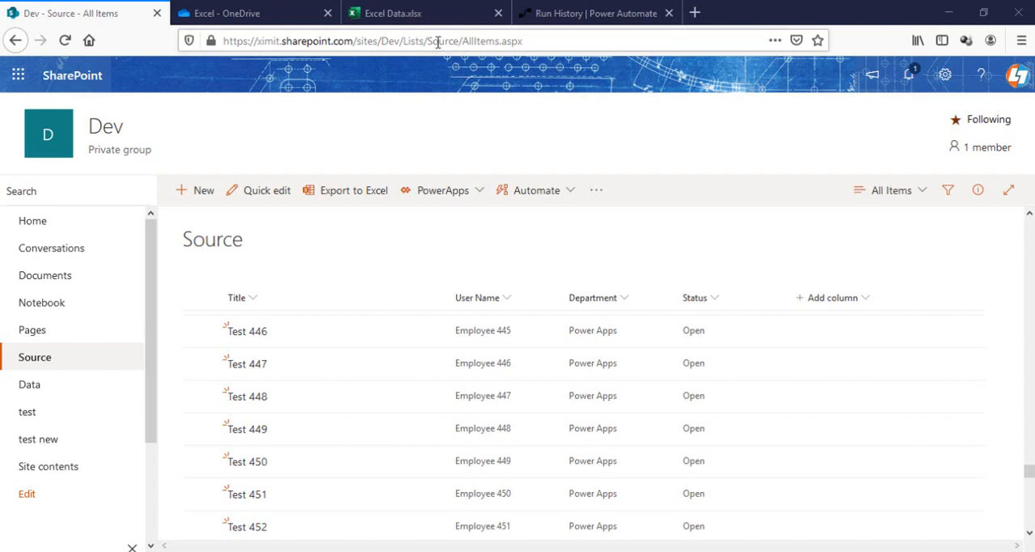
Confirm the Excel Data table ends at row 1120, then reload the SharePoint Source list
click(421, 13)
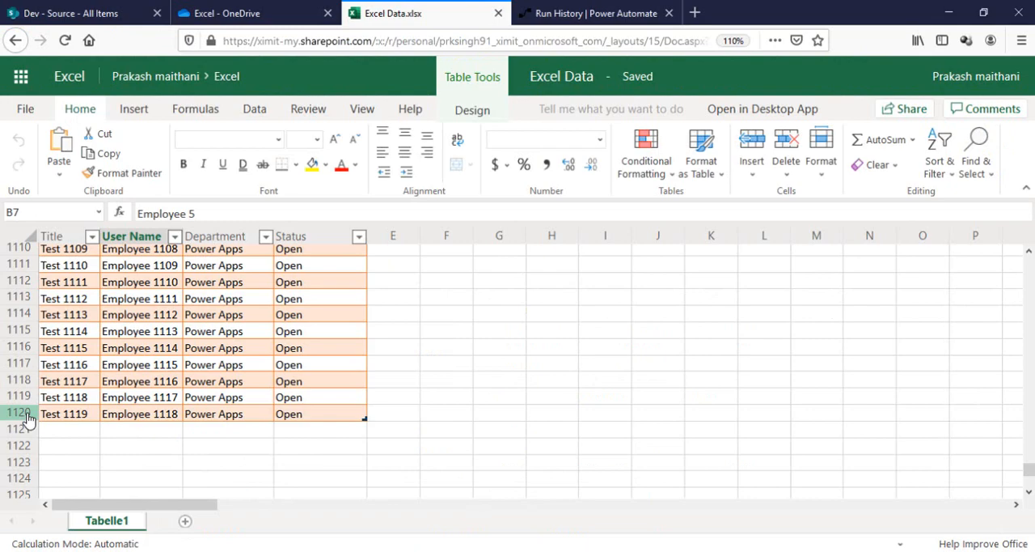
click(81, 12)
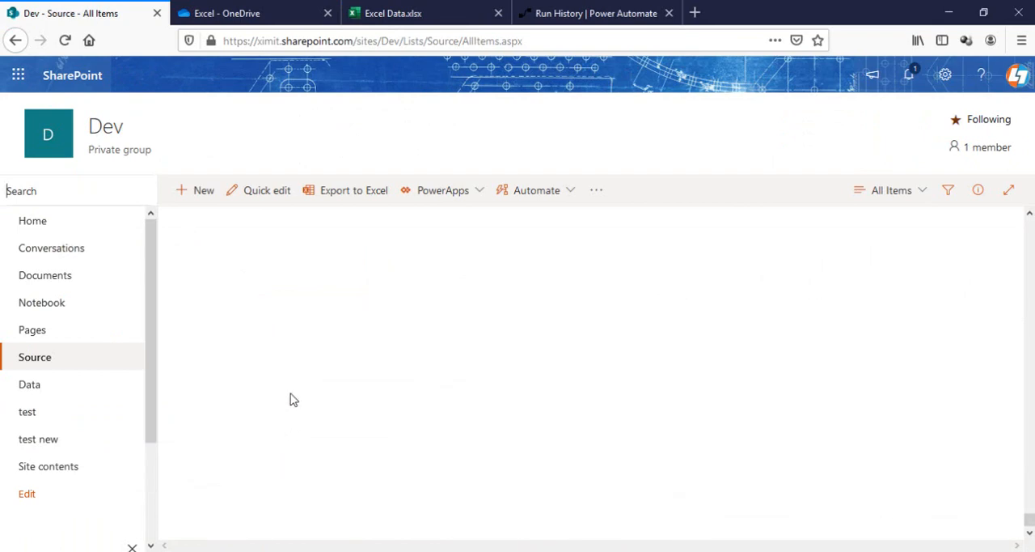
mouse_move(602, 102)
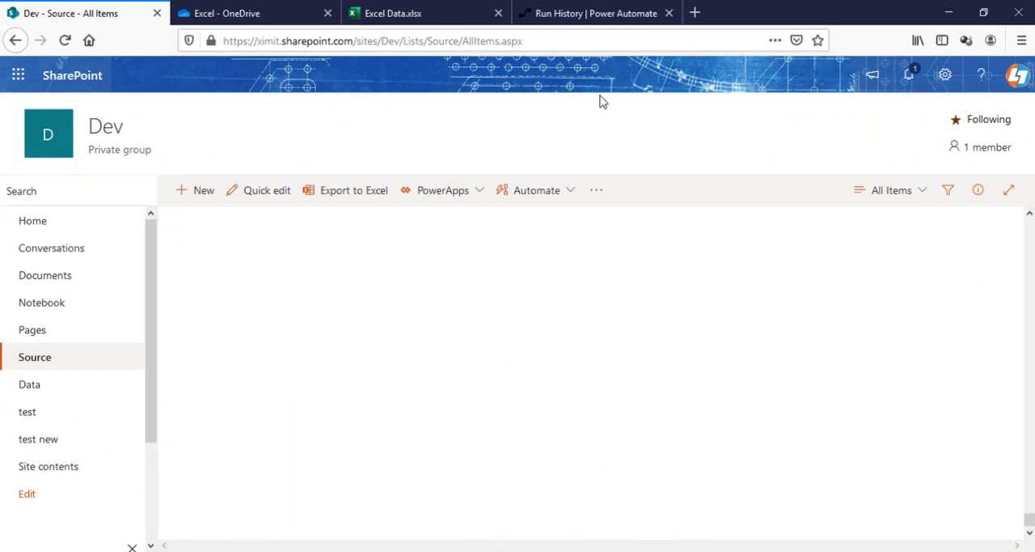
Check the running flow run, then open 'import excel to sharepoint' in the editor
click(596, 13)
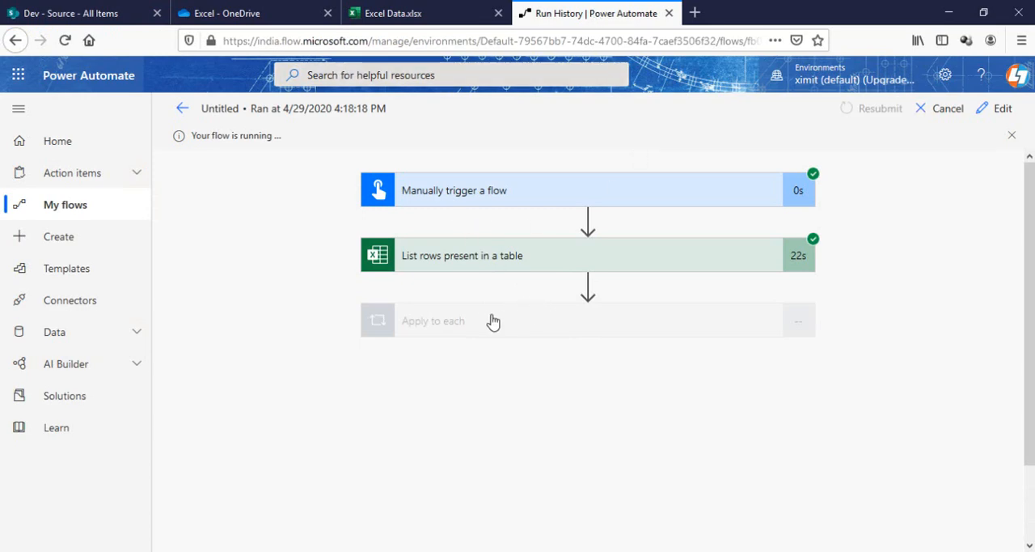
mouse_move(480, 324)
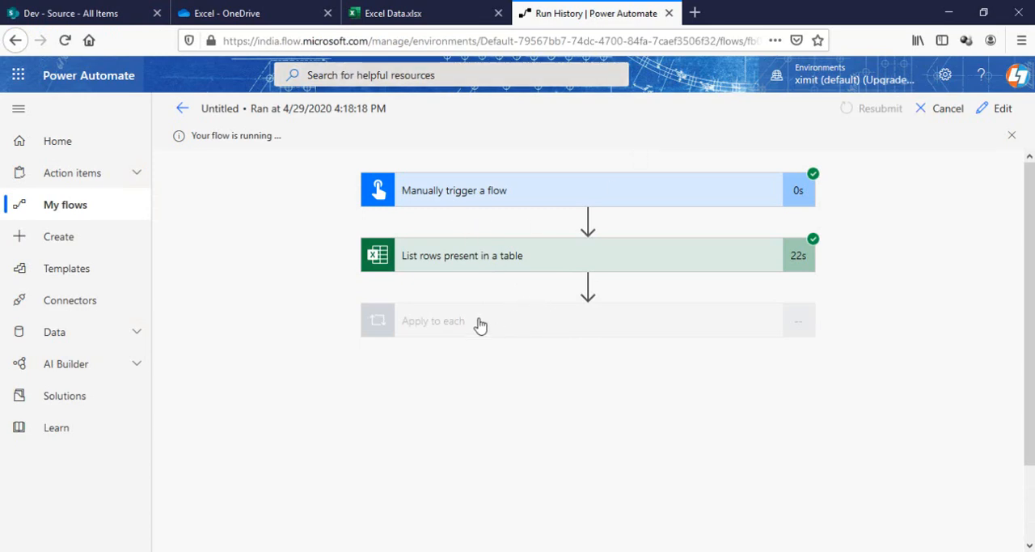
mouse_move(182, 108)
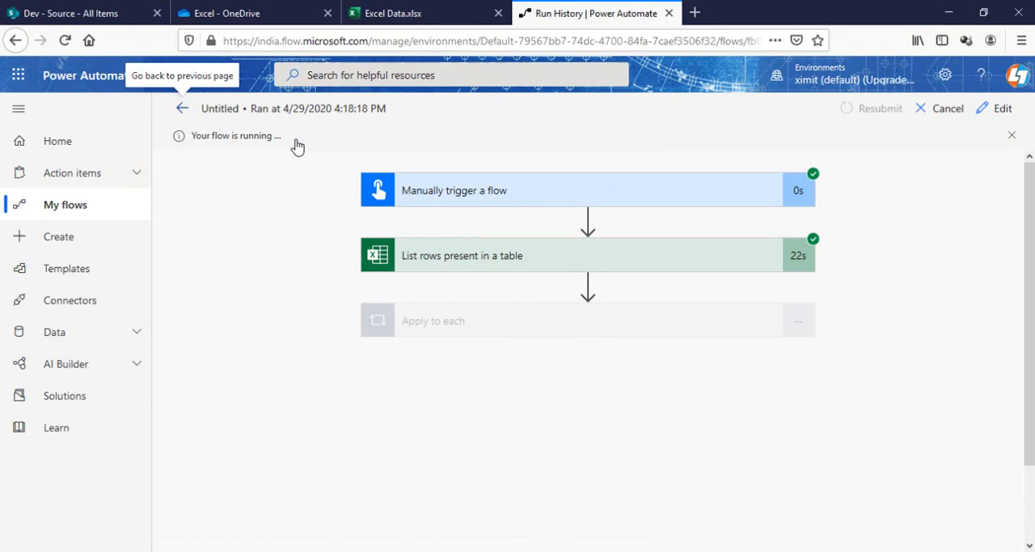
click(181, 107)
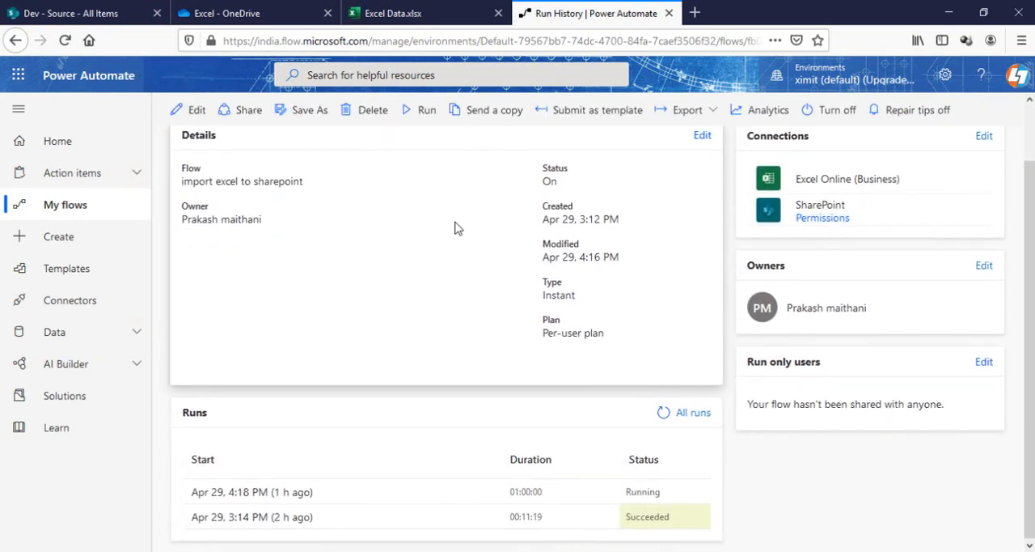
click(196, 109)
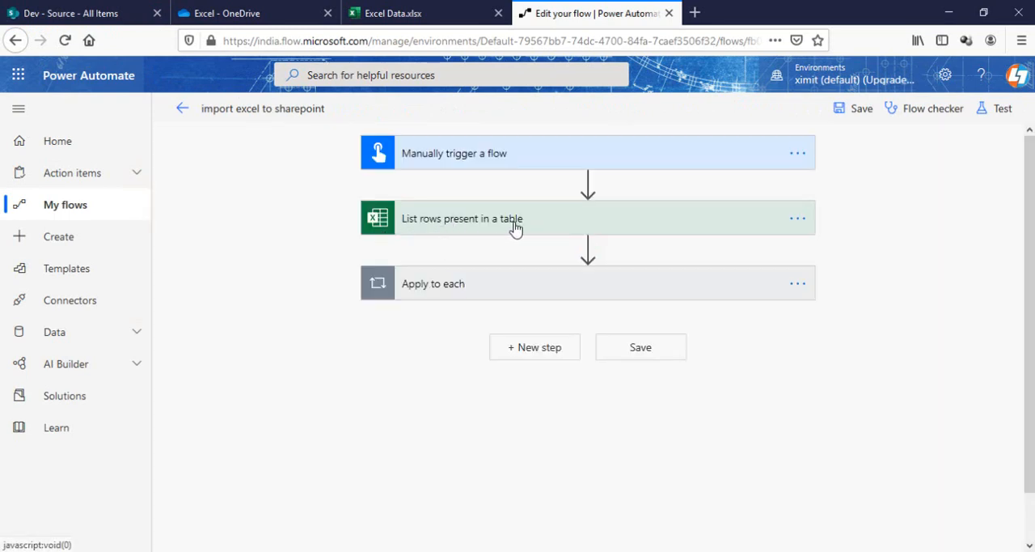
Toggle Pagination off and on in List rows settings, keeping threshold 5000
click(797, 218)
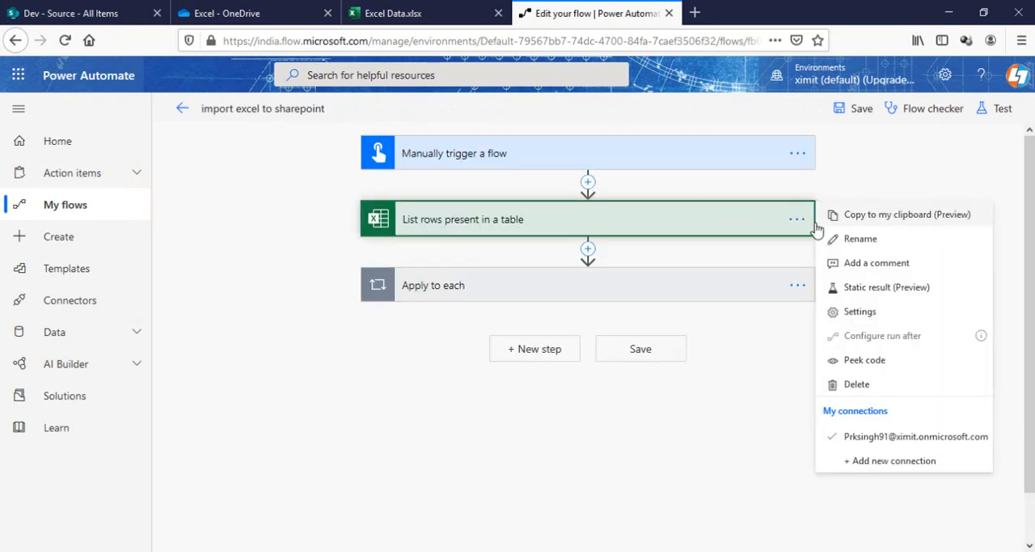
click(873, 320)
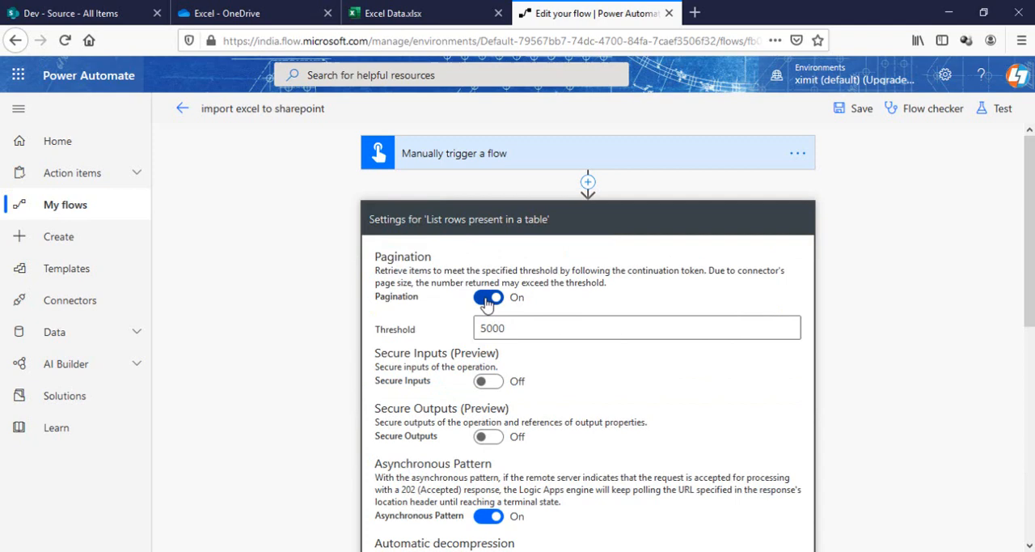
click(487, 297)
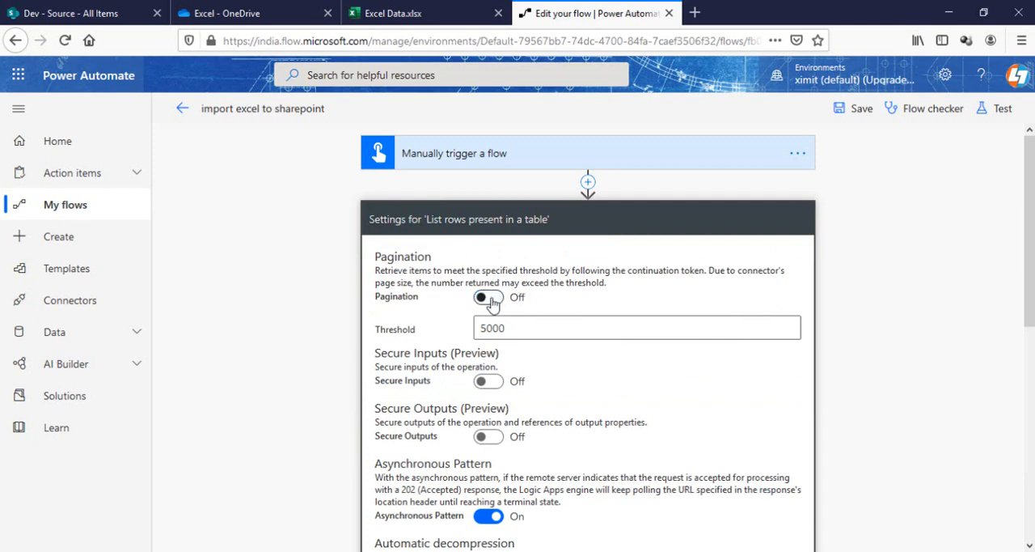
click(488, 297)
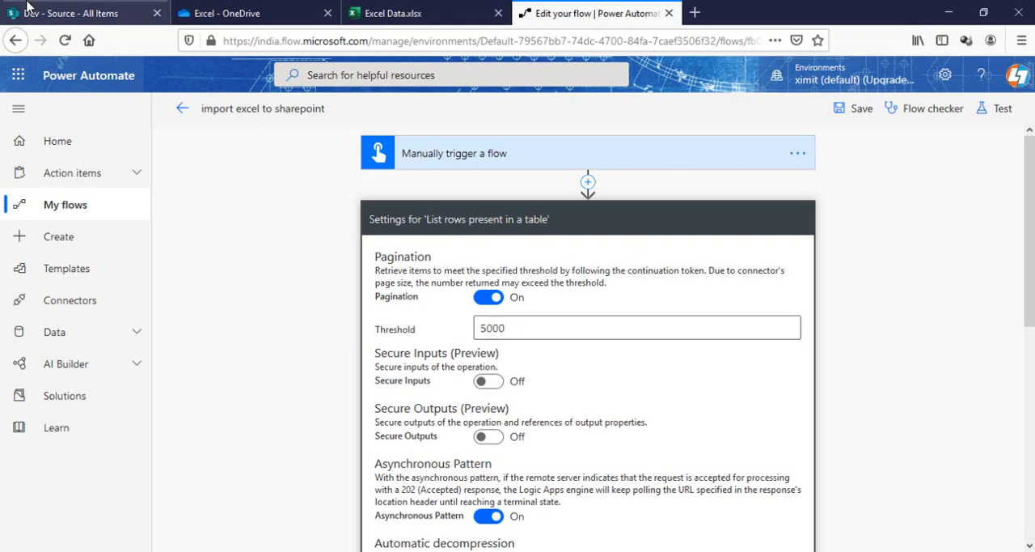
Check Excel, then scroll the SharePoint Source list to see copied items like Test 836–842
click(425, 13)
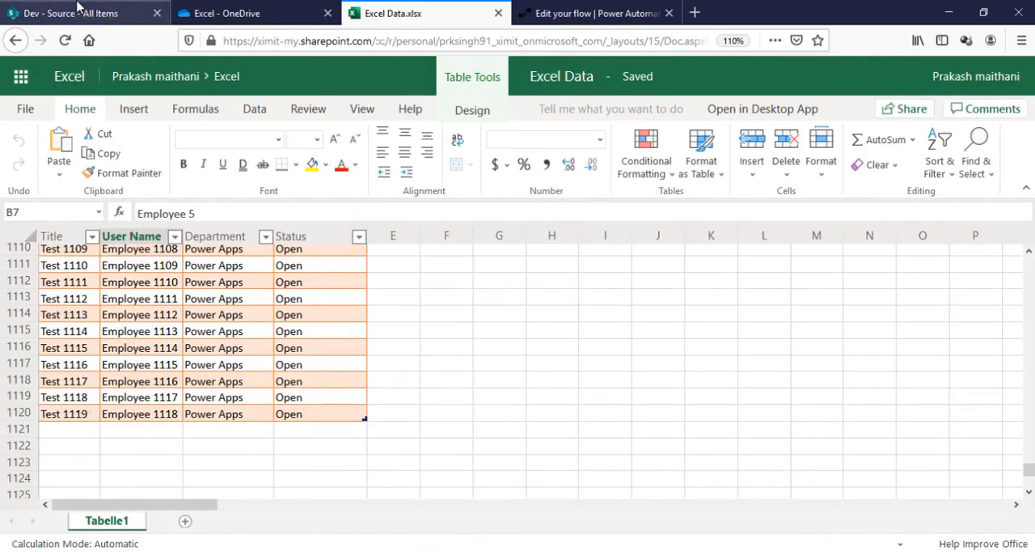
click(81, 13)
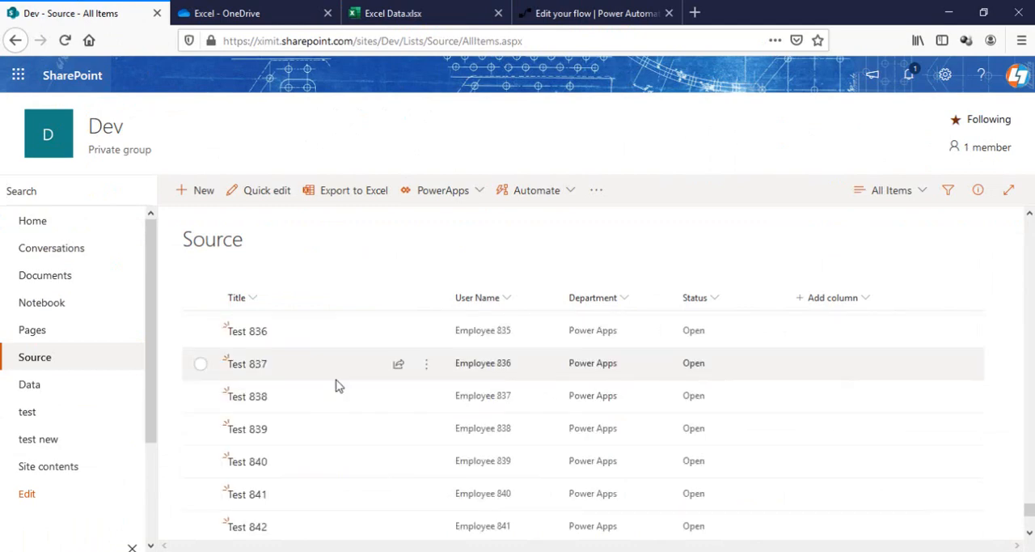
mouse_move(318, 432)
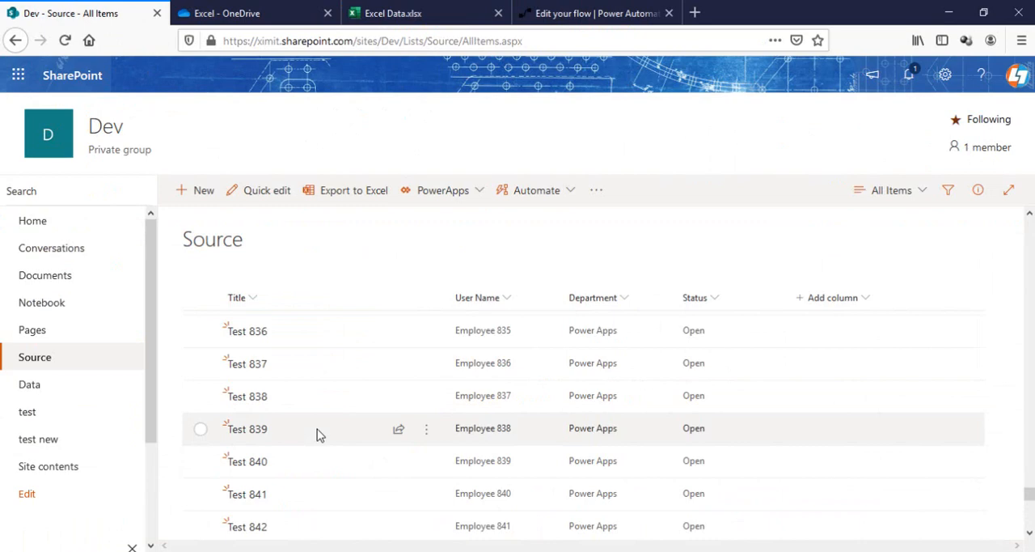
scroll(down, 3)
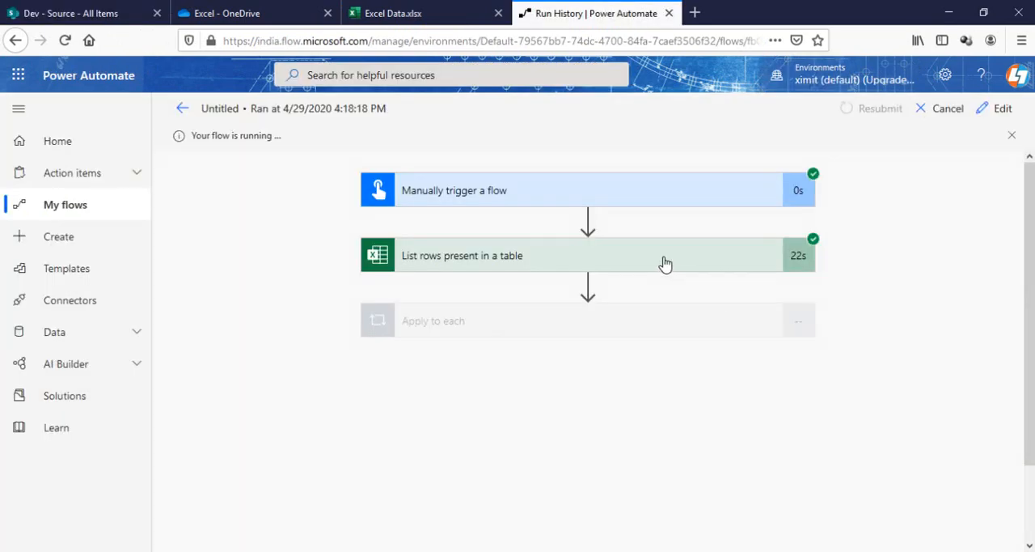
Glance at the Excel Data workbook, then return to the flow's details page
click(425, 13)
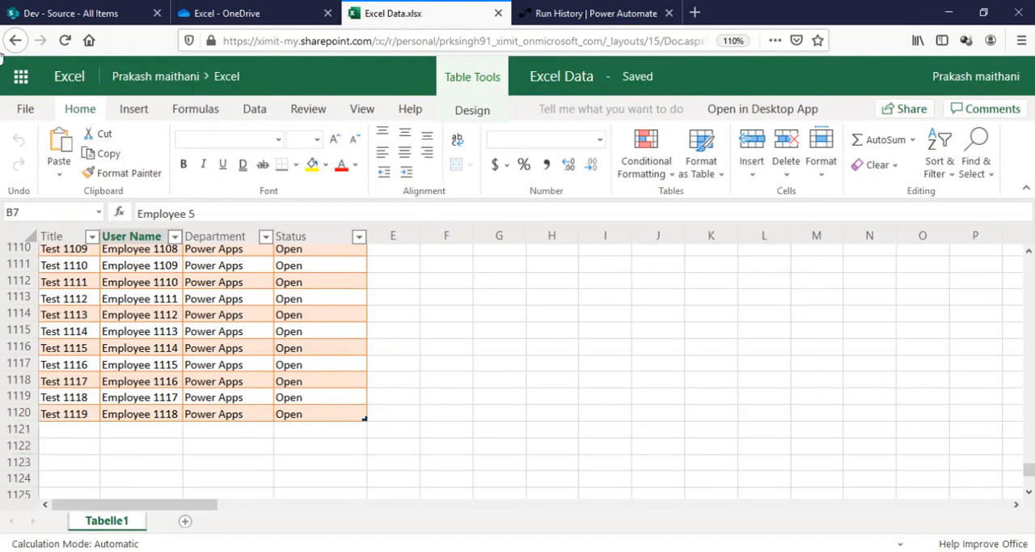
click(595, 13)
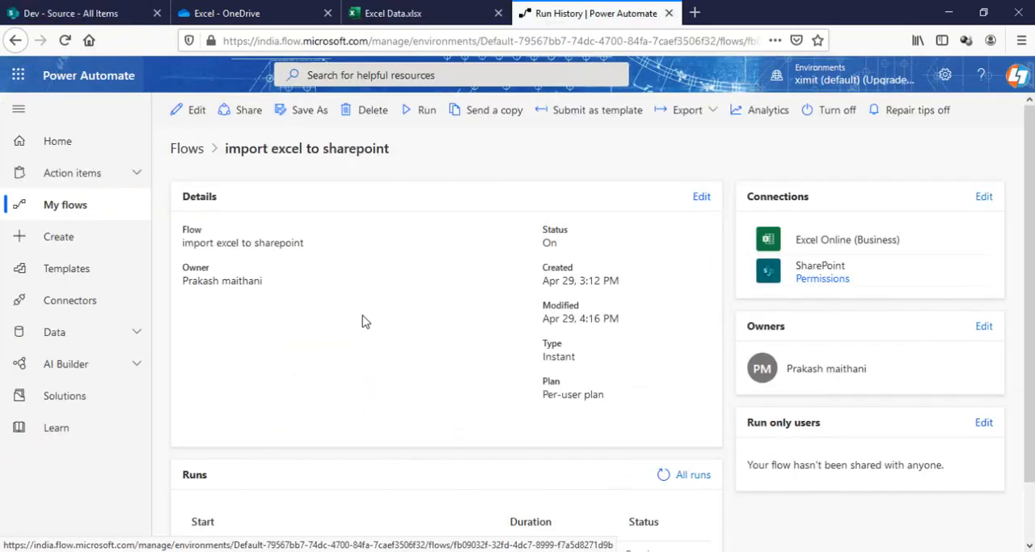